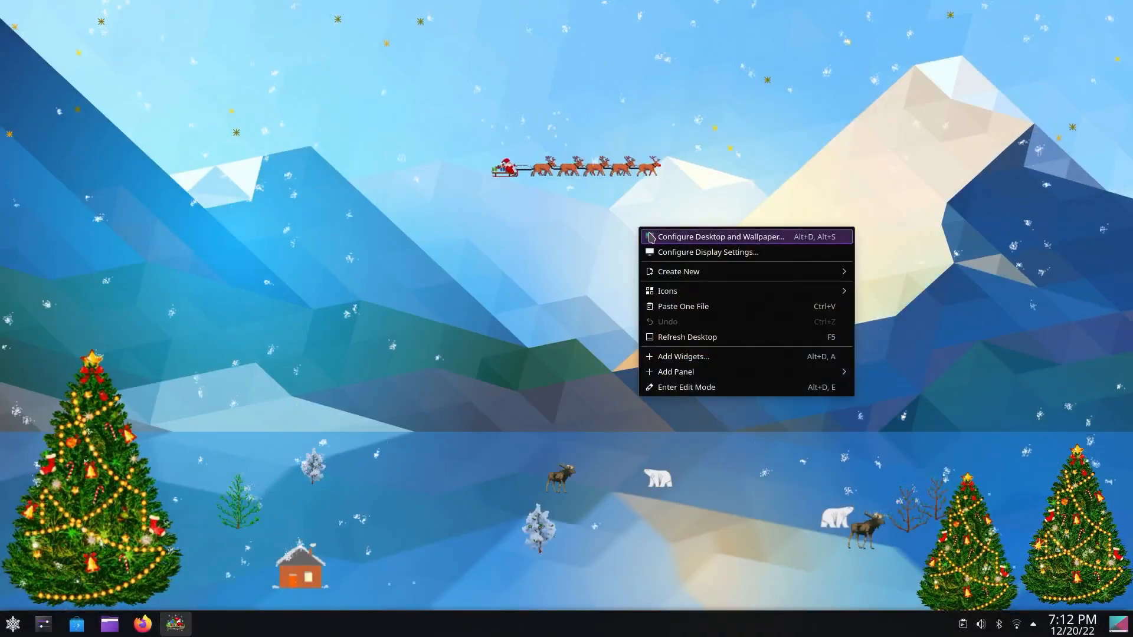
In the desktop wallpaper settings, scroll the image list and pick a Christmas wallpaper.
{"action": "left_click", "coordinate": [720, 236]}
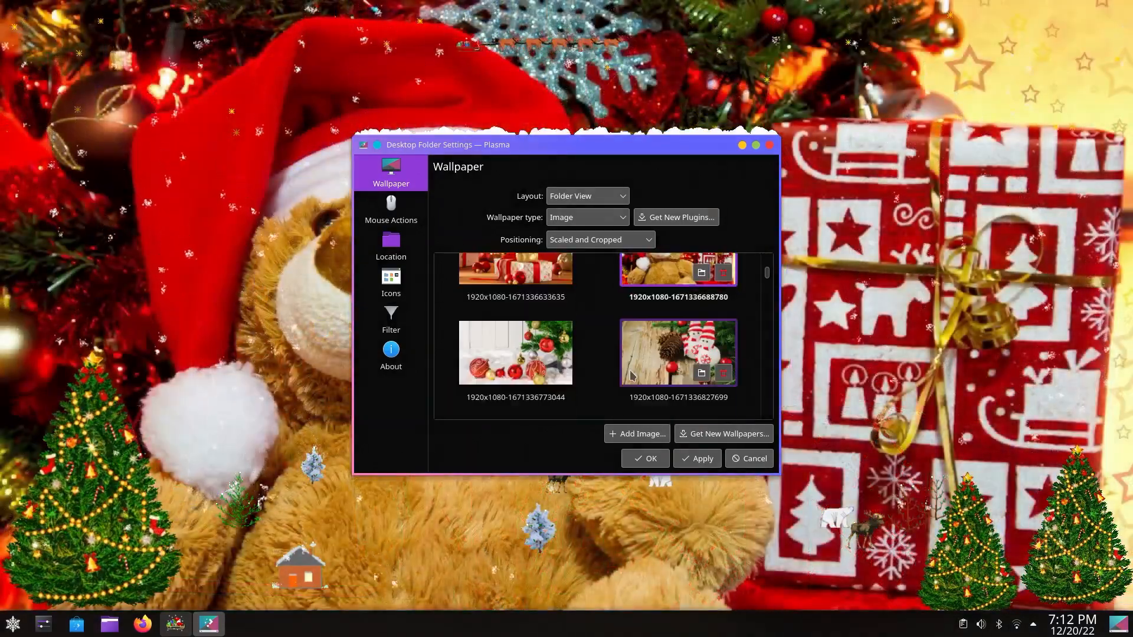
{"action": "scroll", "scroll_direction": "down", "scroll_amount": 3}
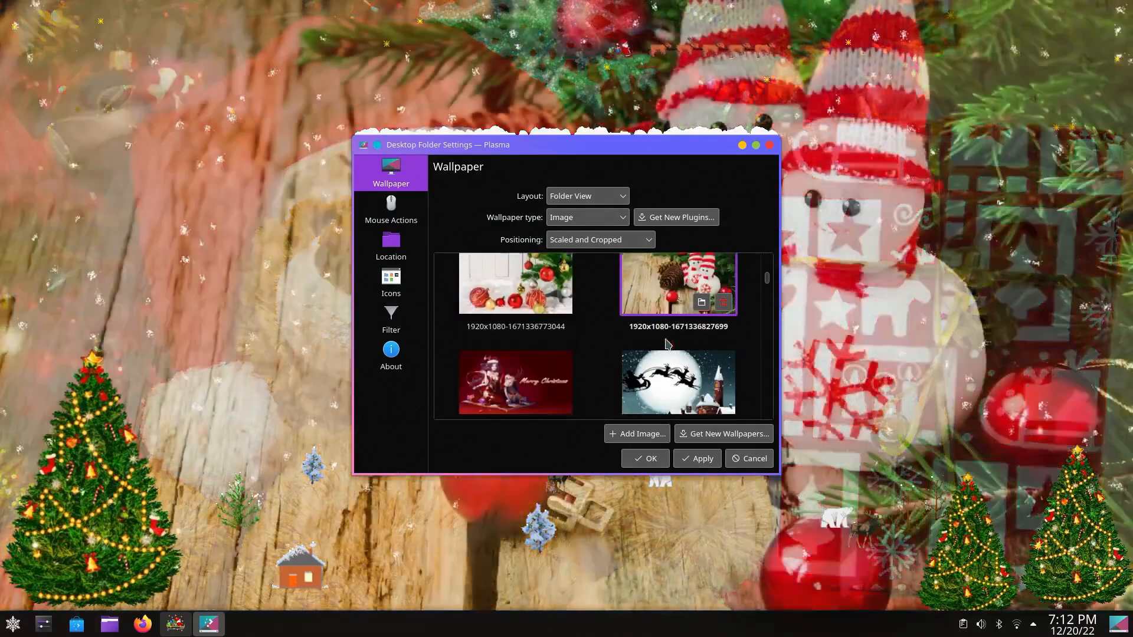
{"action": "left_click", "coordinate": [515, 360]}
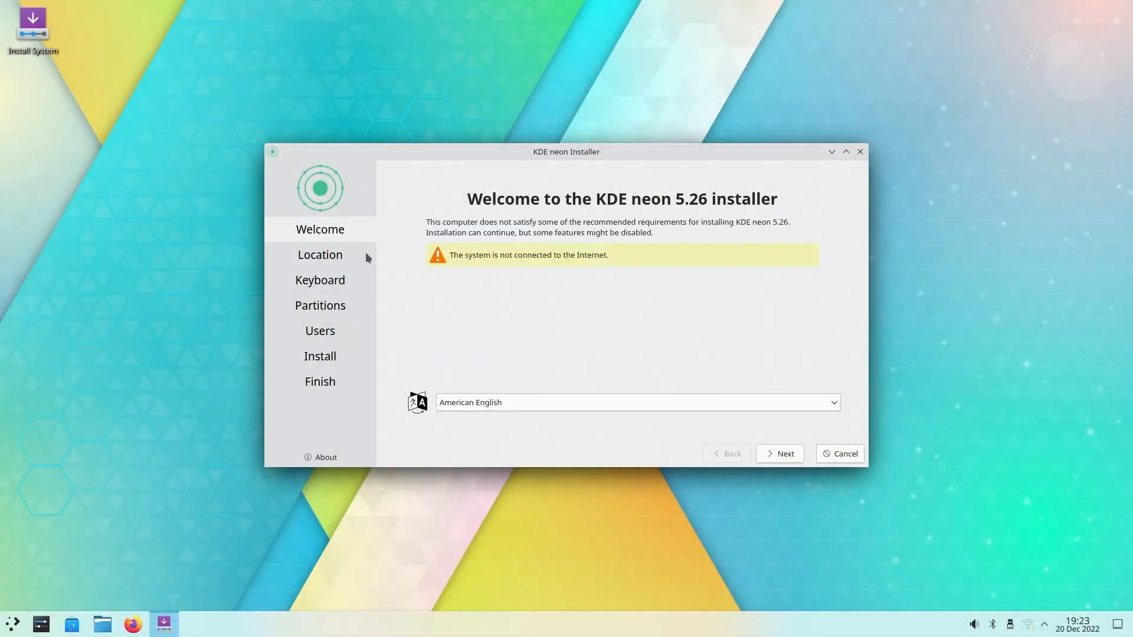
Move the KDE neon installer past the welcome and partitioning pages.
{"action": "left_click", "coordinate": [779, 454]}
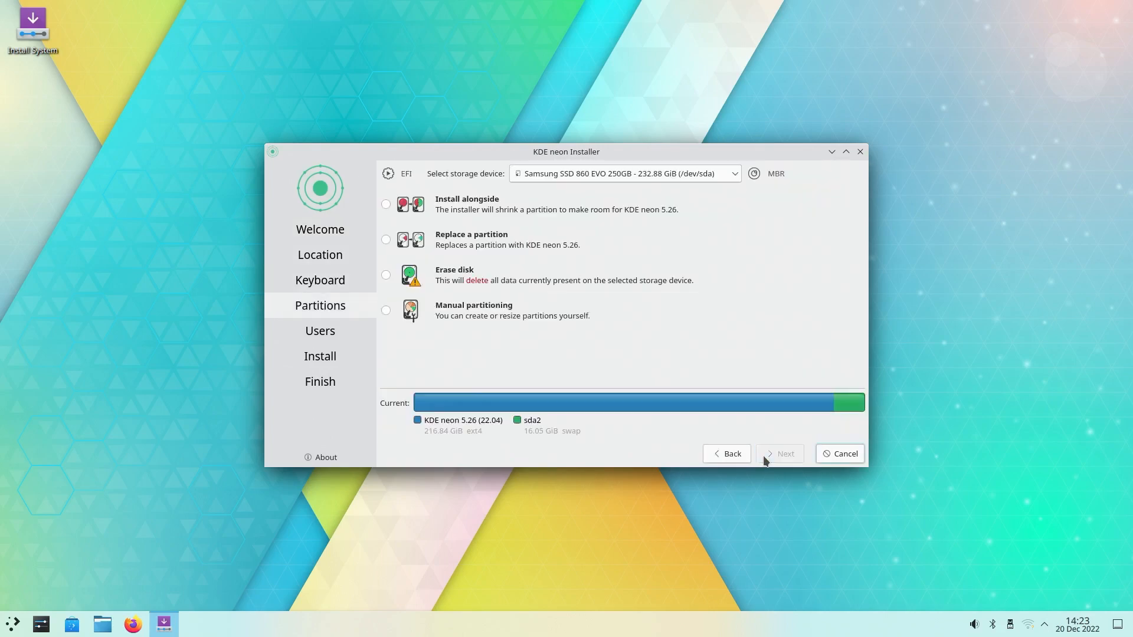
{"action": "left_click", "coordinate": [779, 453]}
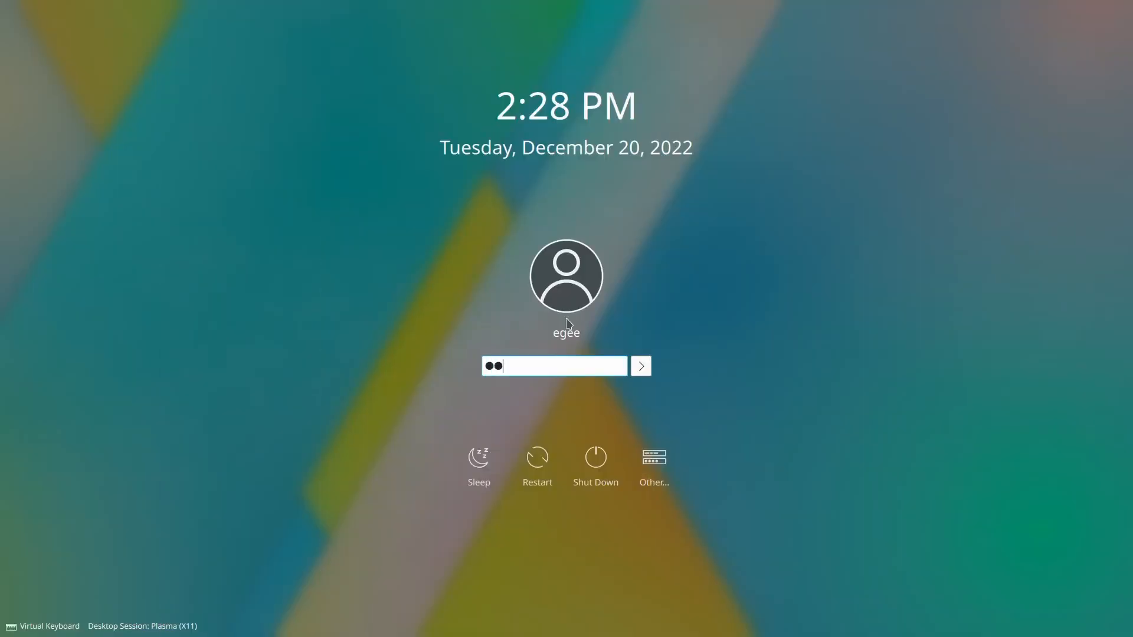
Log in, connect to thehauswifi with its password, then close the networks applet.
{"action": "left_click", "coordinate": [639, 365]}
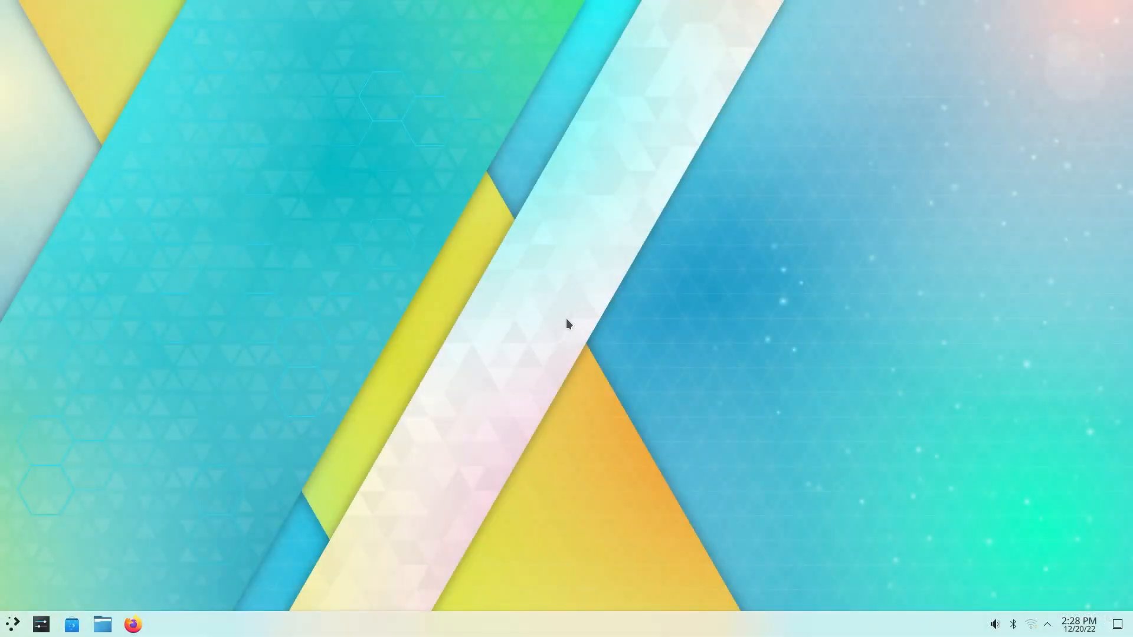
{"action": "left_click", "coordinate": [1030, 624]}
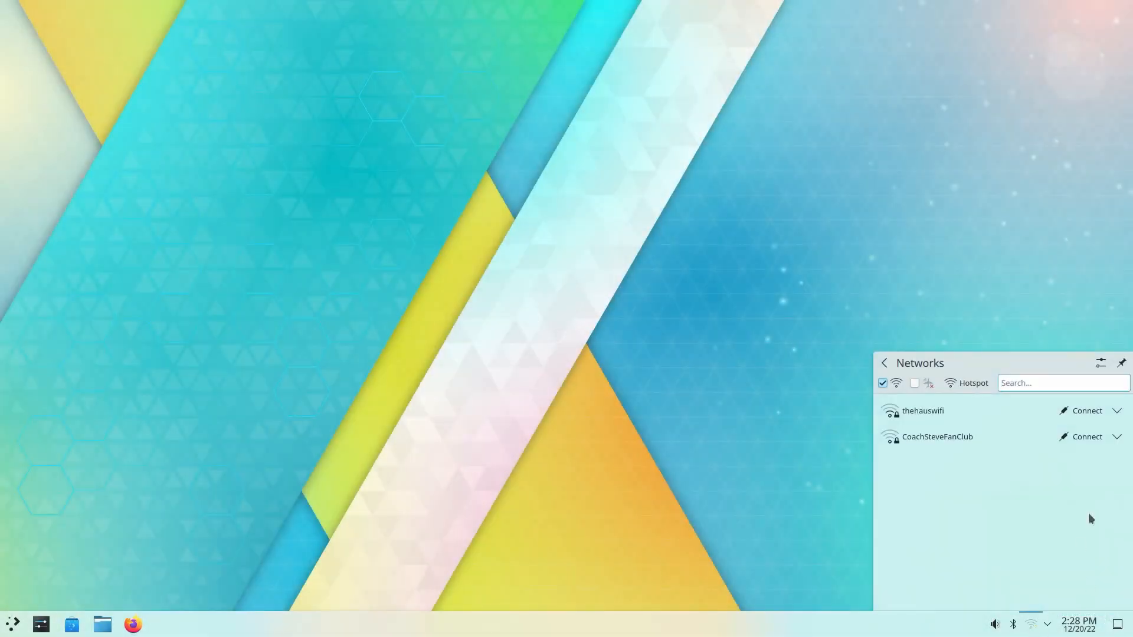
{"action": "left_click", "coordinate": [1084, 410]}
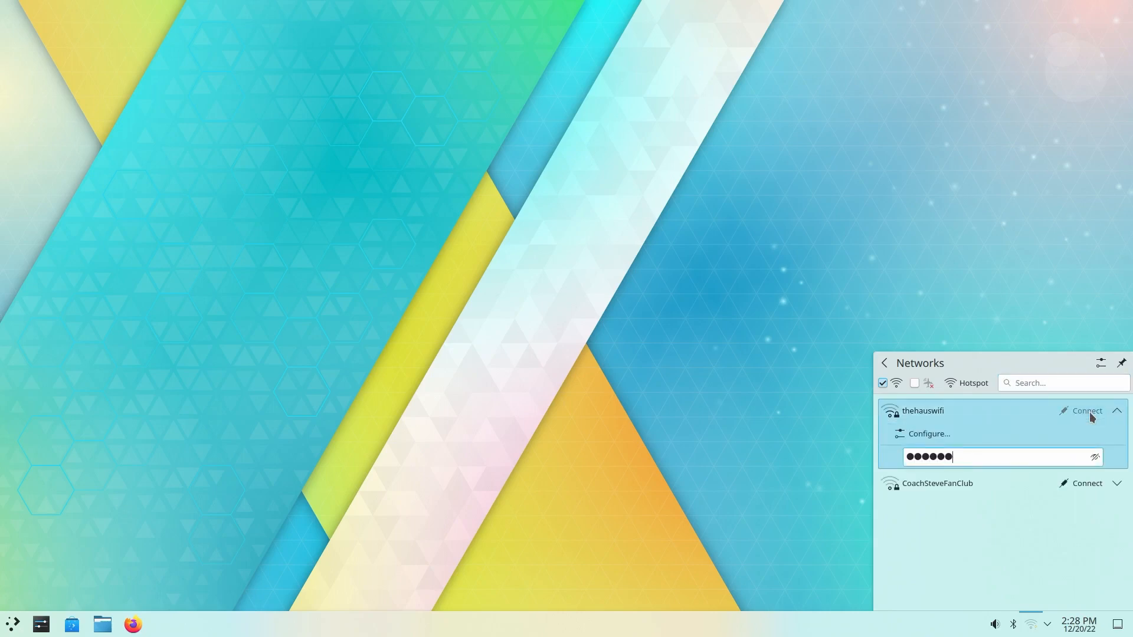
{"action": "left_click", "coordinate": [1086, 411]}
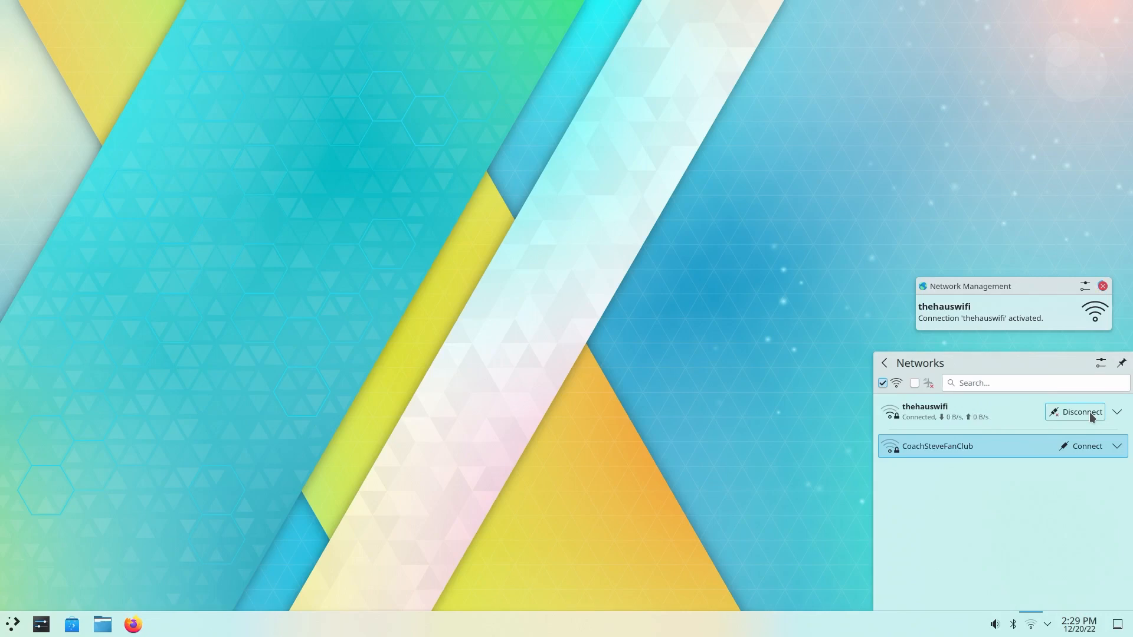
{"action": "left_click", "coordinate": [12, 623]}
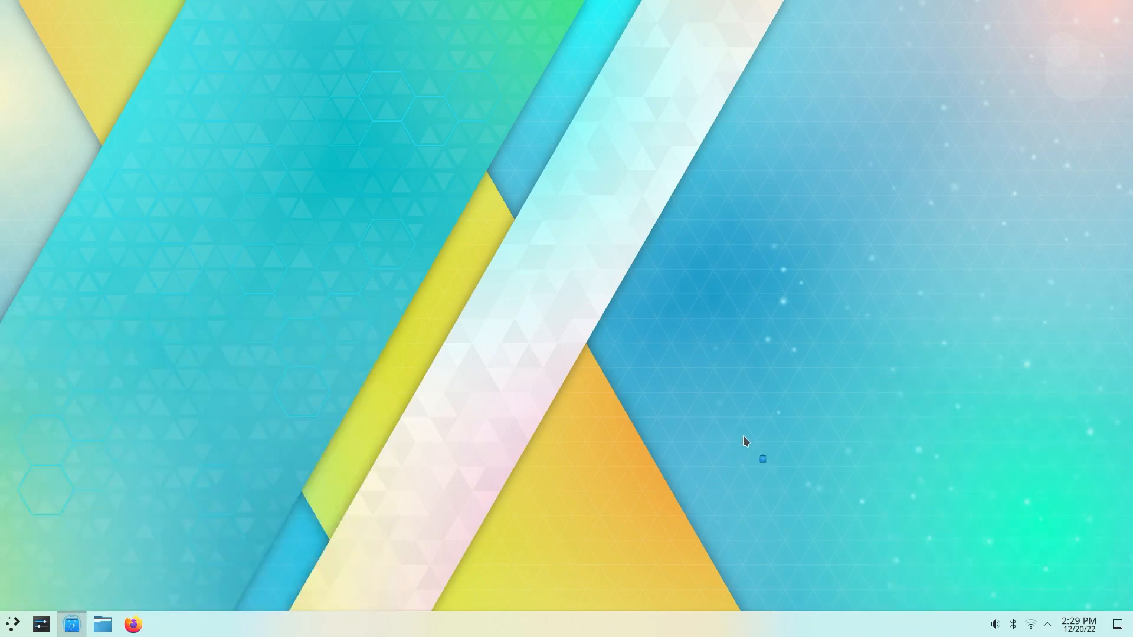
Open Discover's Update (12) list and start Update All.
{"action": "left_click", "coordinate": [70, 624]}
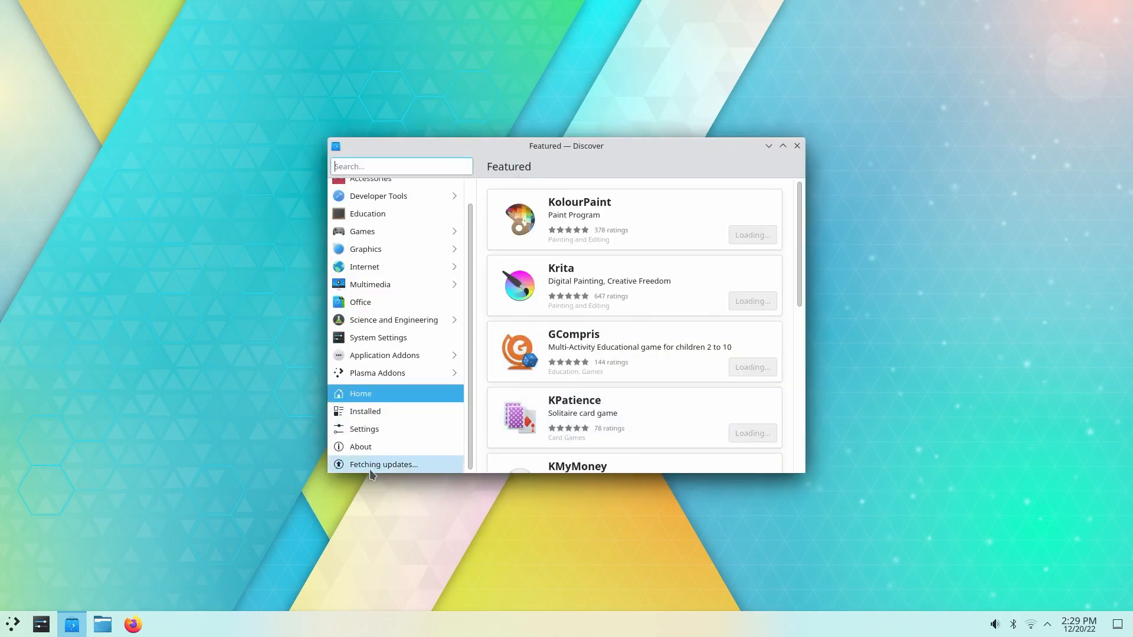
{"action": "left_click", "coordinate": [370, 464]}
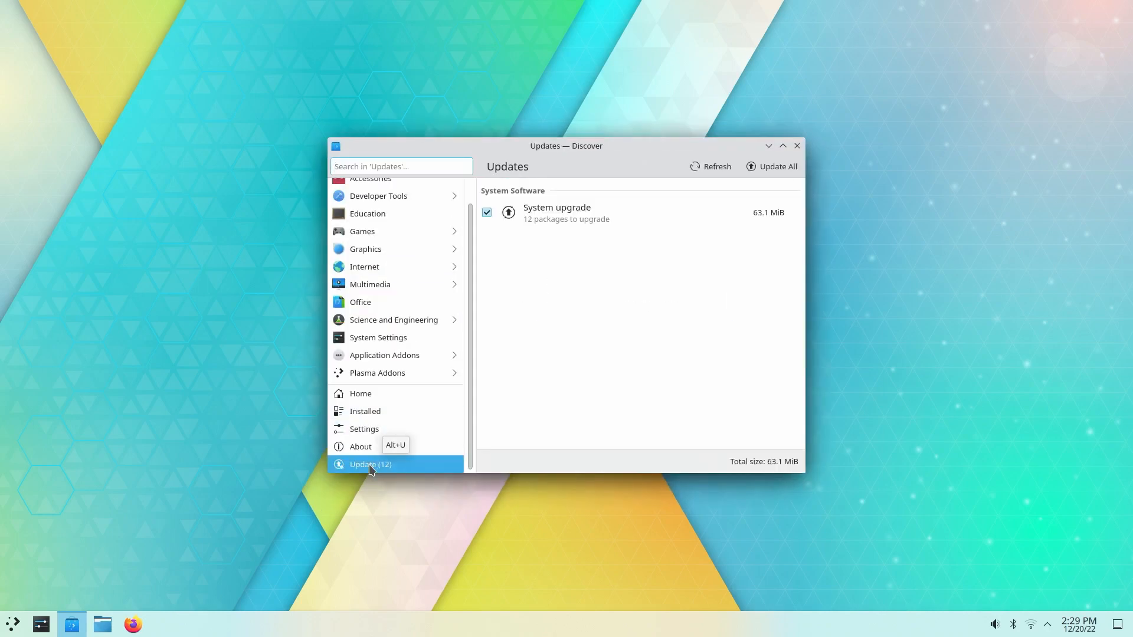
{"action": "left_click", "coordinate": [771, 166]}
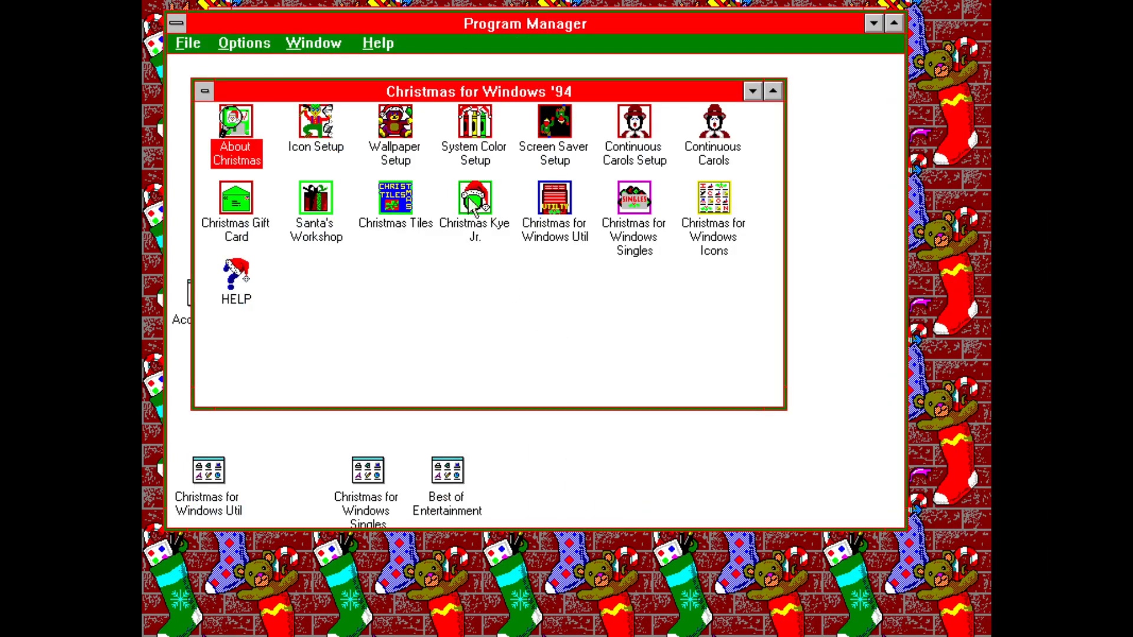
Launch Christmas Kye Jr. from the Christmas for Windows '94 program group.
{"action": "double_click", "coordinate": [474, 199]}
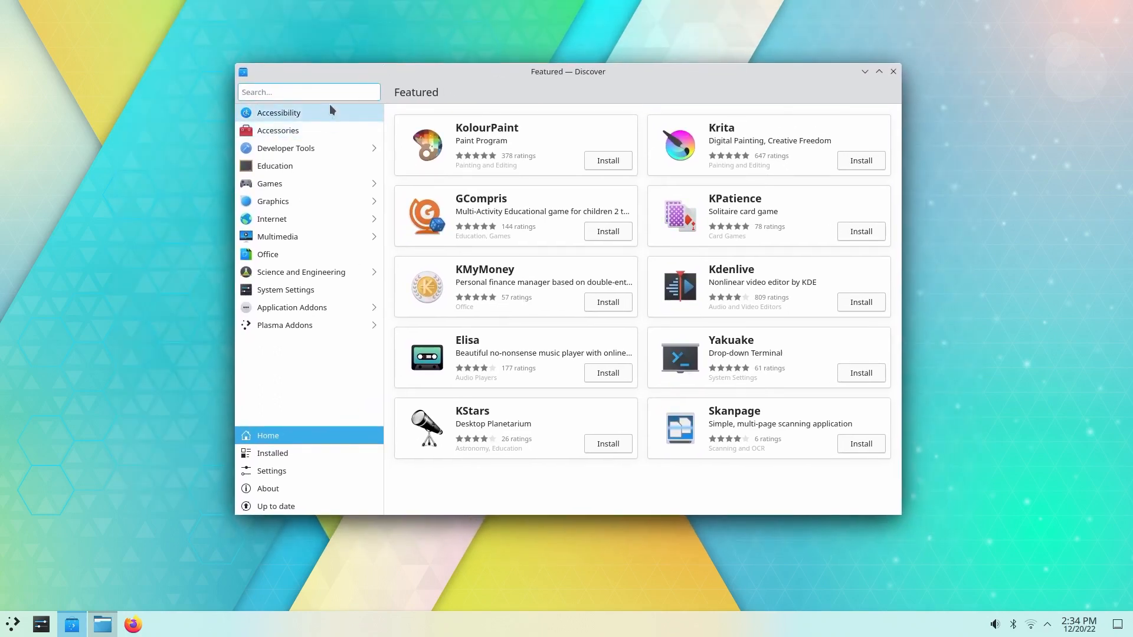
Search Discover for 'christmas' and install the xsnow result.
{"action": "type", "text": "christmas"}
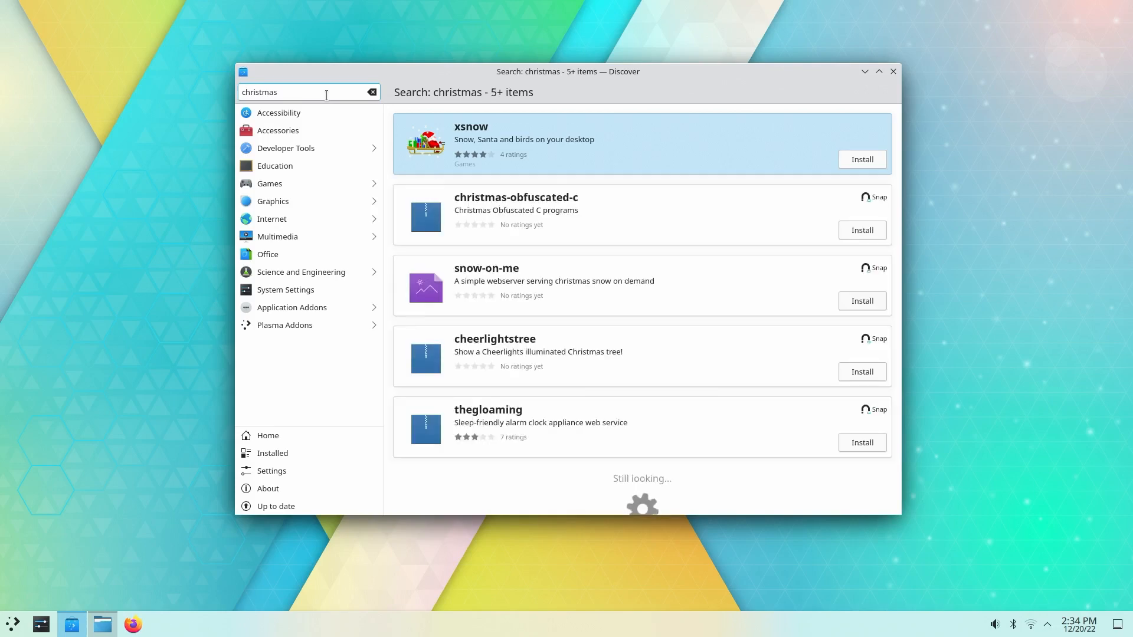
{"action": "left_click", "coordinate": [861, 159]}
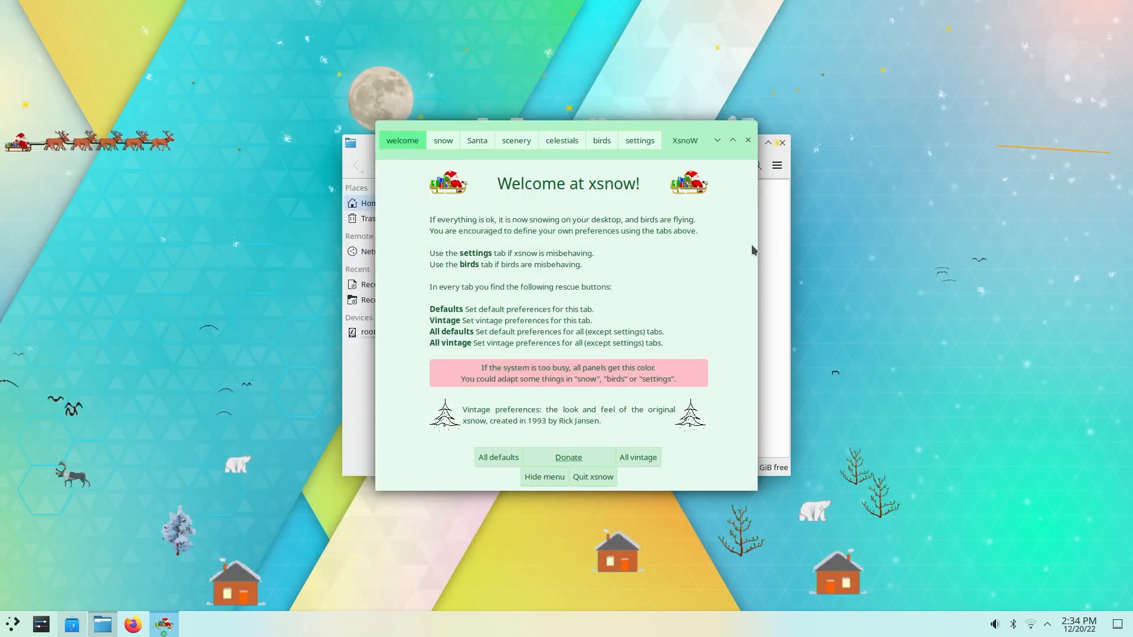
Browse xsnow's Santa, scenery and birds tabs, turning Show scenery off.
{"action": "left_click", "coordinate": [476, 141]}
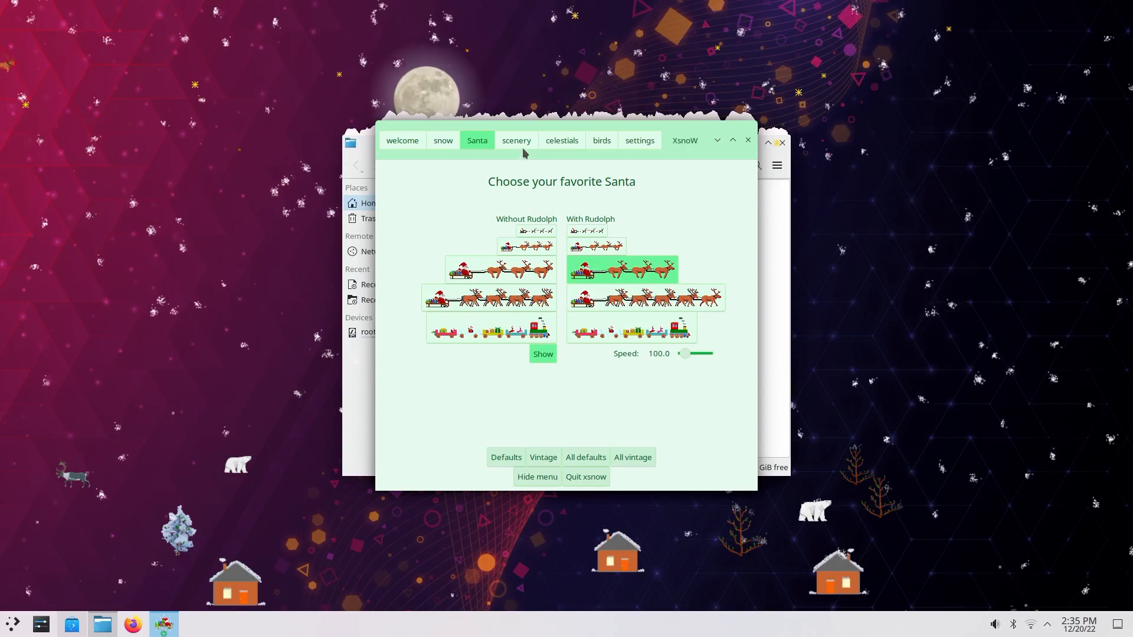
{"action": "left_click", "coordinate": [516, 141]}
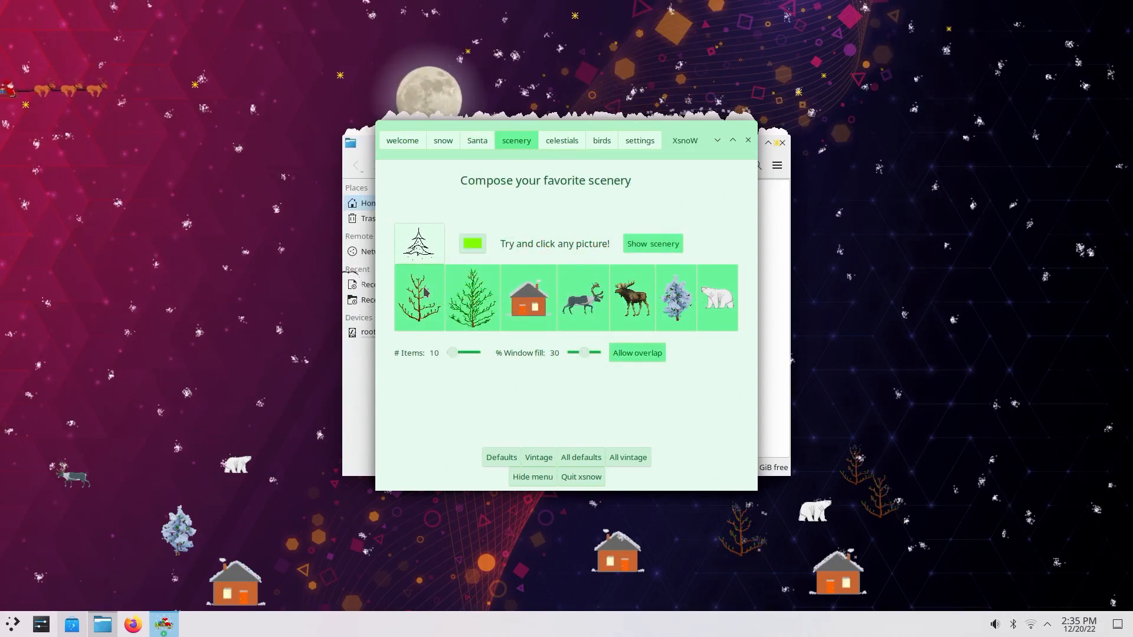
{"action": "left_click", "coordinate": [715, 297]}
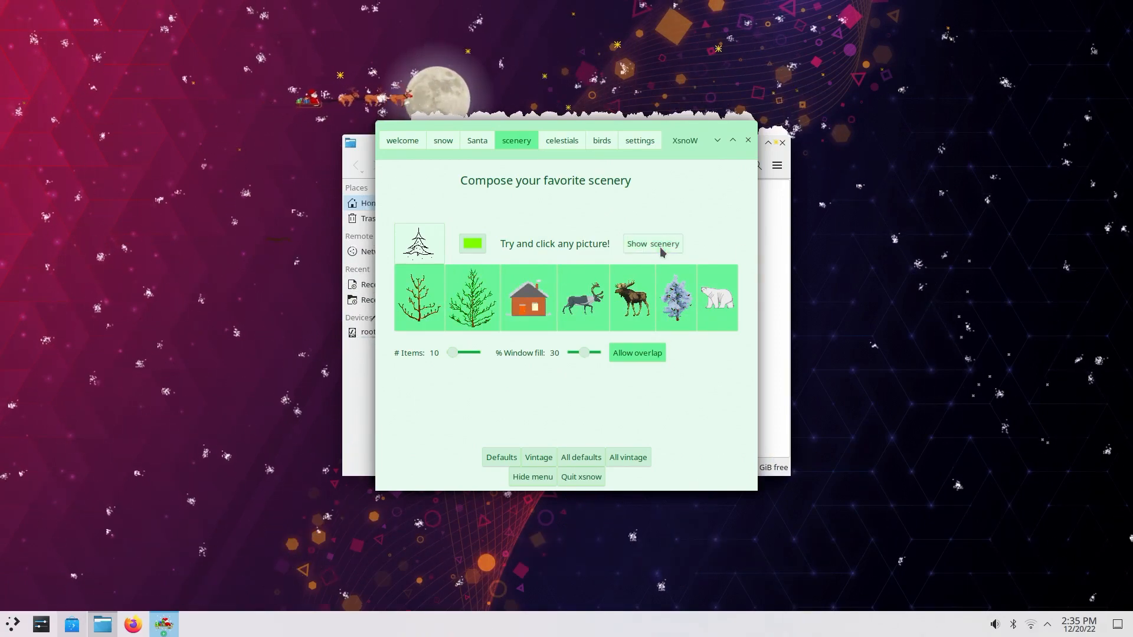
{"action": "left_click", "coordinate": [601, 140]}
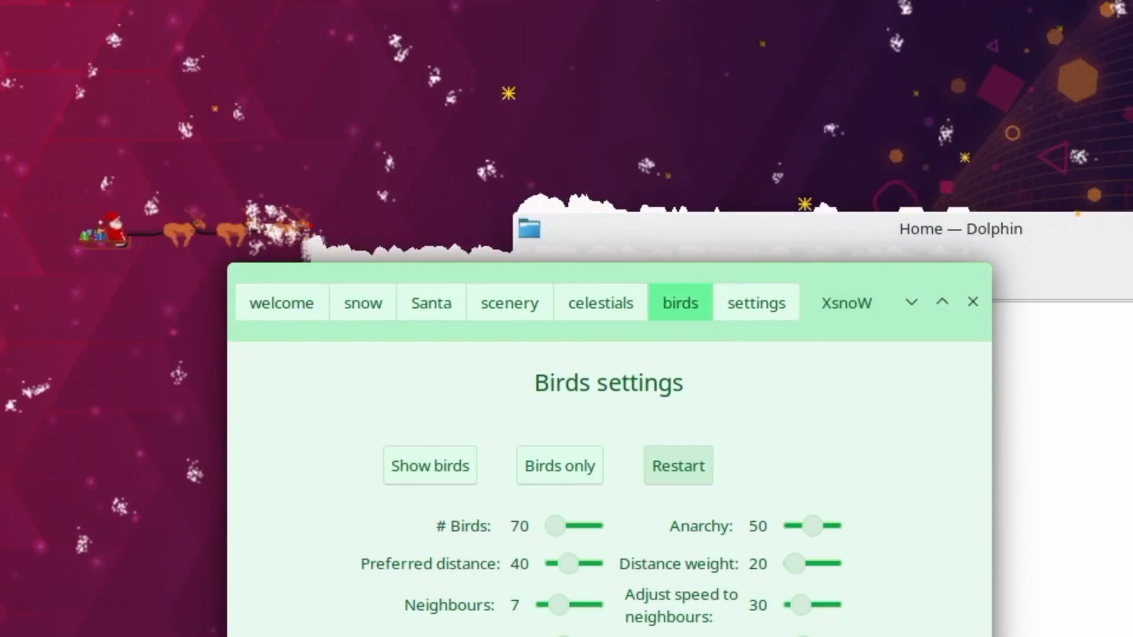
{"action": "mouse_move", "coordinate": [209, 353]}
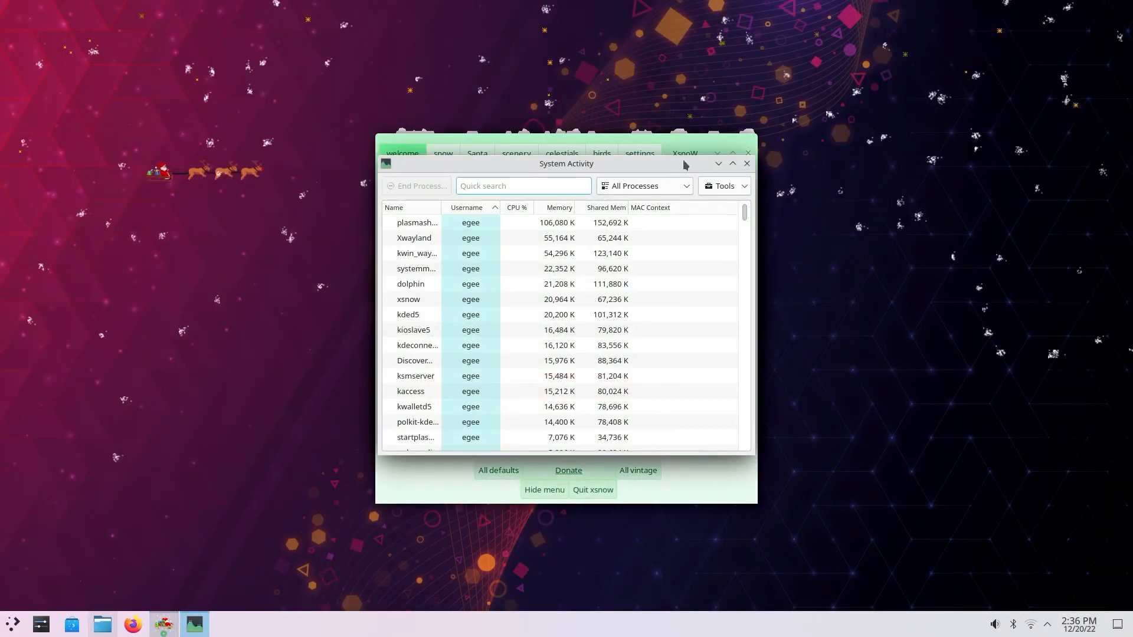
{"action": "left_click", "coordinate": [517, 208]}
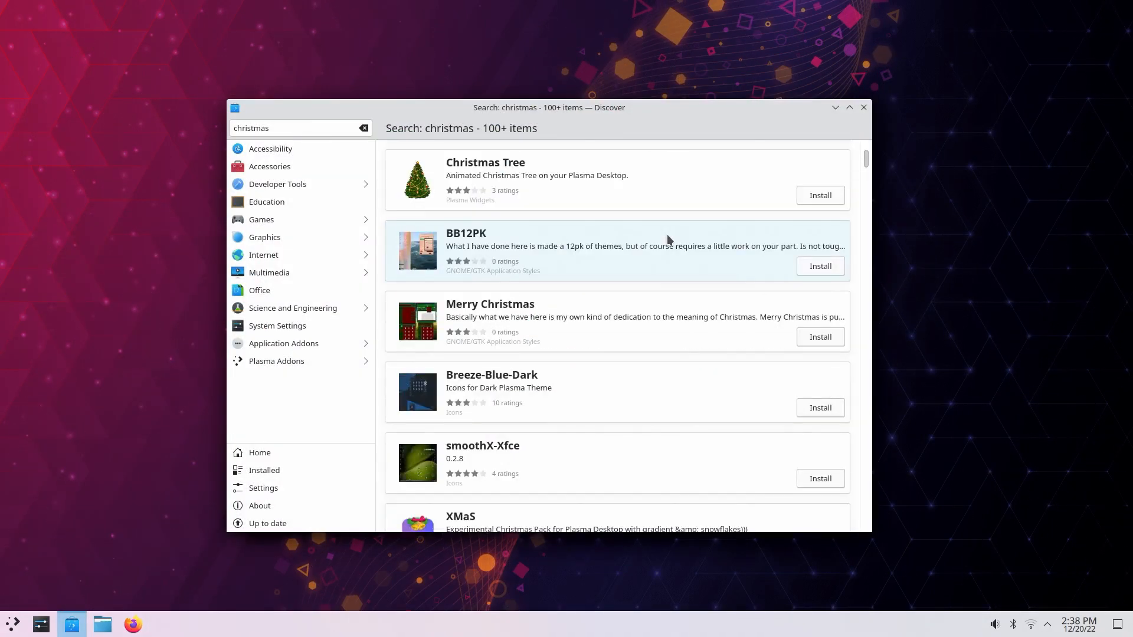
Scroll the christmas results, open the XMaS Global Theme details, and install it.
{"action": "scroll", "scroll_direction": "down", "scroll_amount": 3}
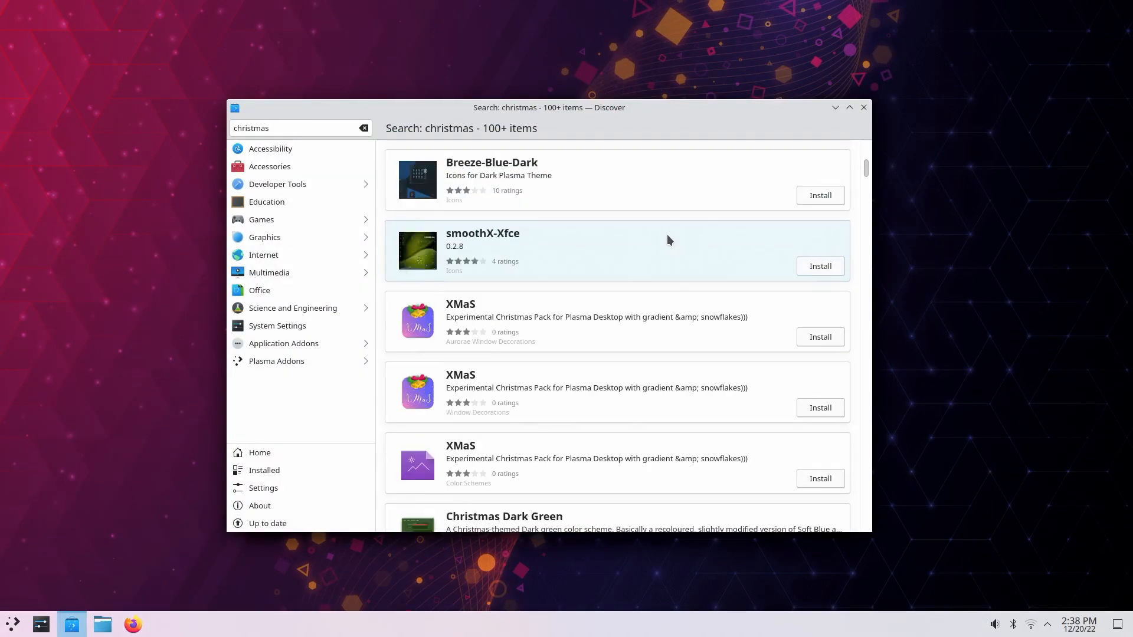
{"action": "scroll", "scroll_direction": "down", "scroll_amount": 3}
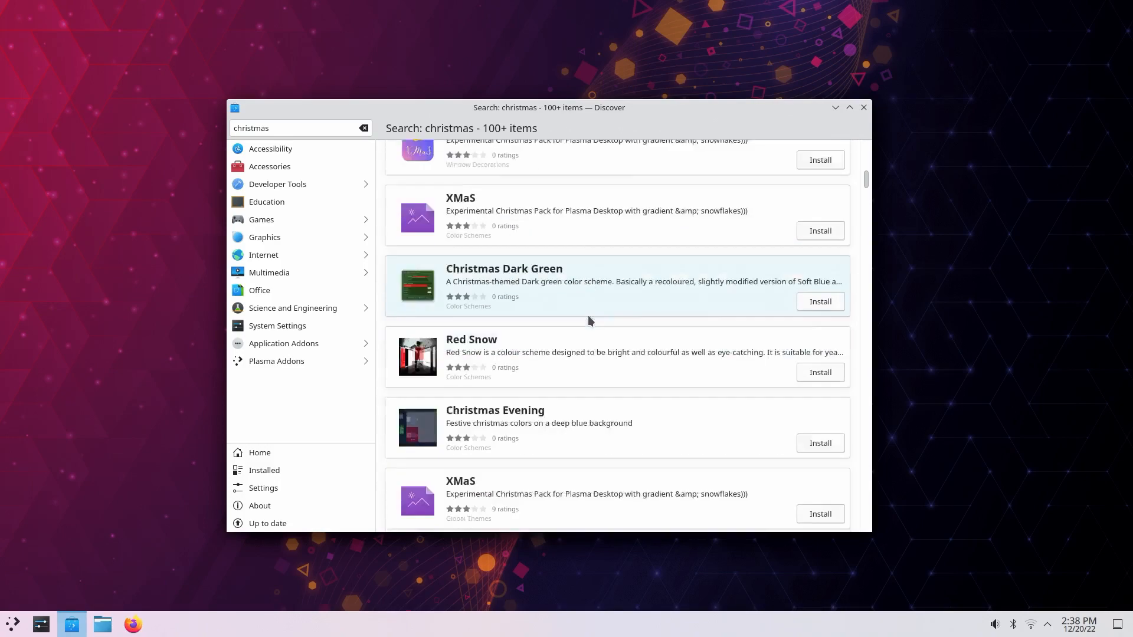
{"action": "scroll", "scroll_direction": "down", "scroll_amount": 3}
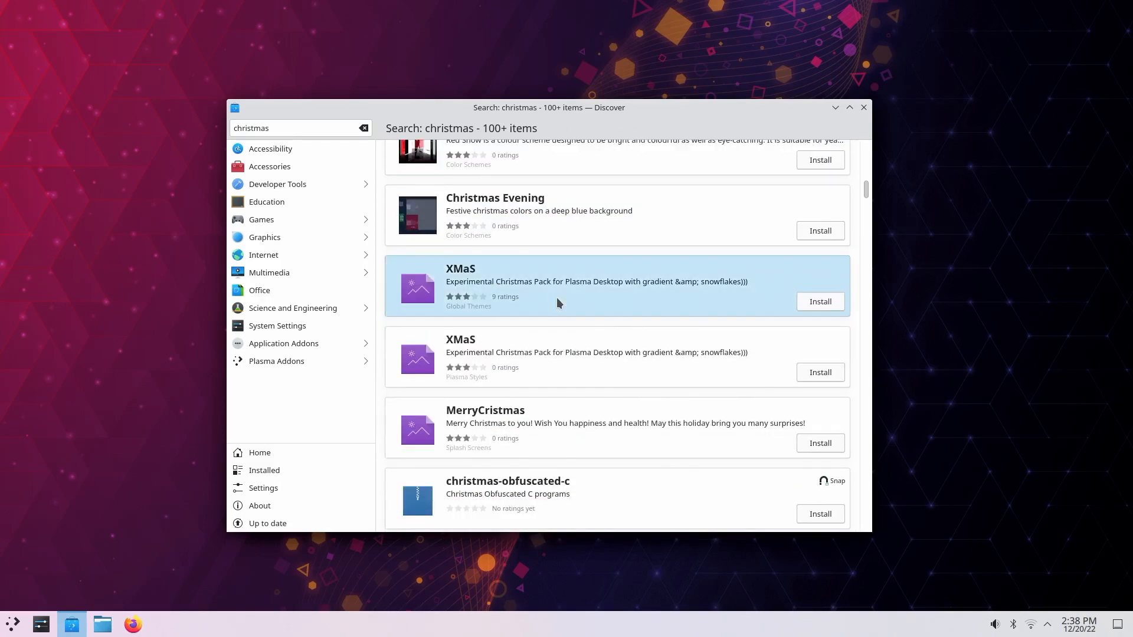
{"action": "left_click", "coordinate": [578, 286]}
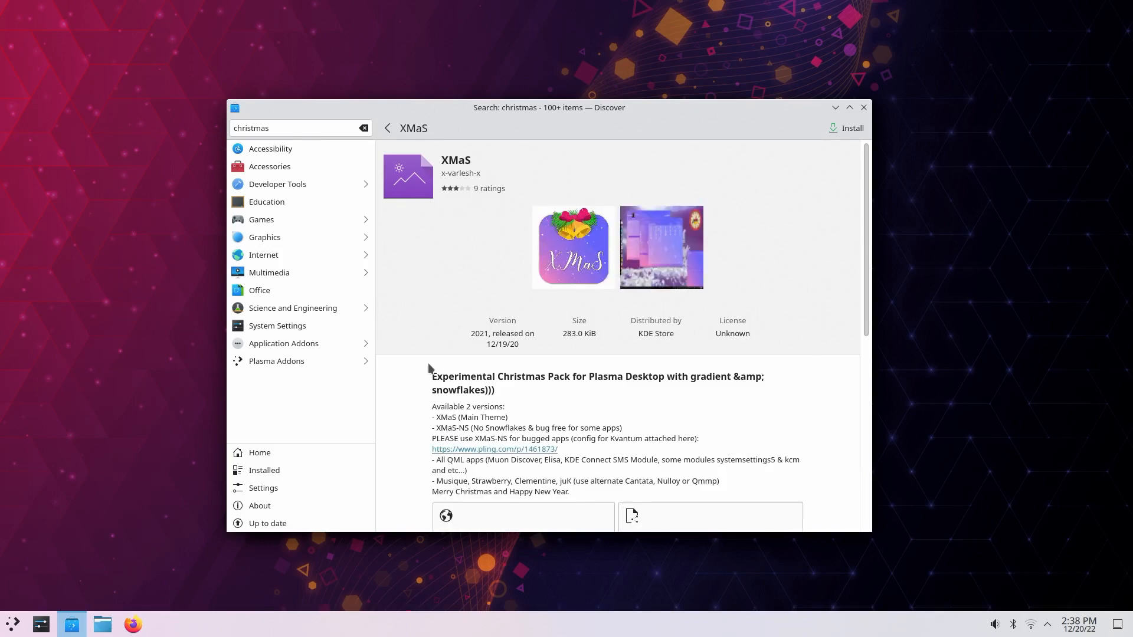
{"action": "scroll", "scroll_direction": "down", "scroll_amount": 3}
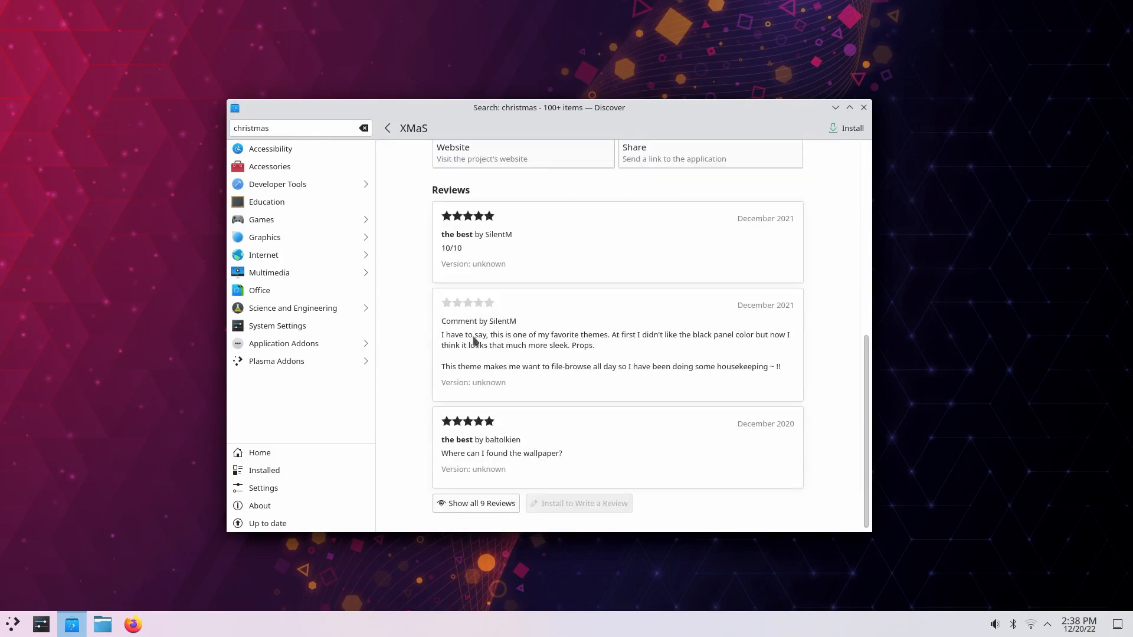
{"action": "scroll", "scroll_direction": "up", "scroll_amount": 3}
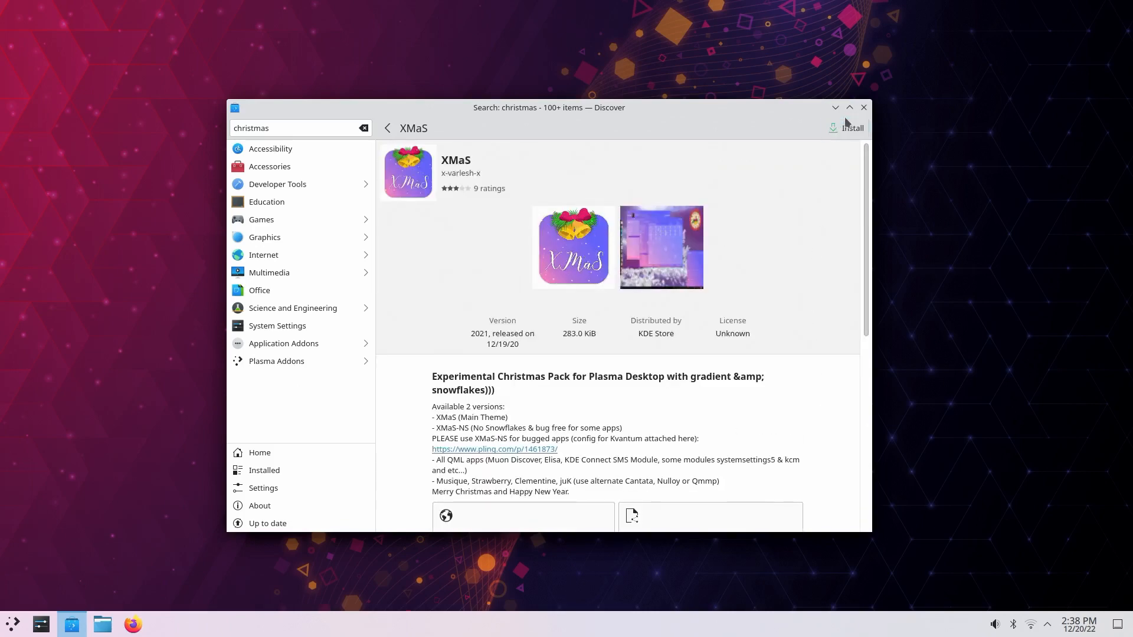
{"action": "left_click", "coordinate": [851, 128]}
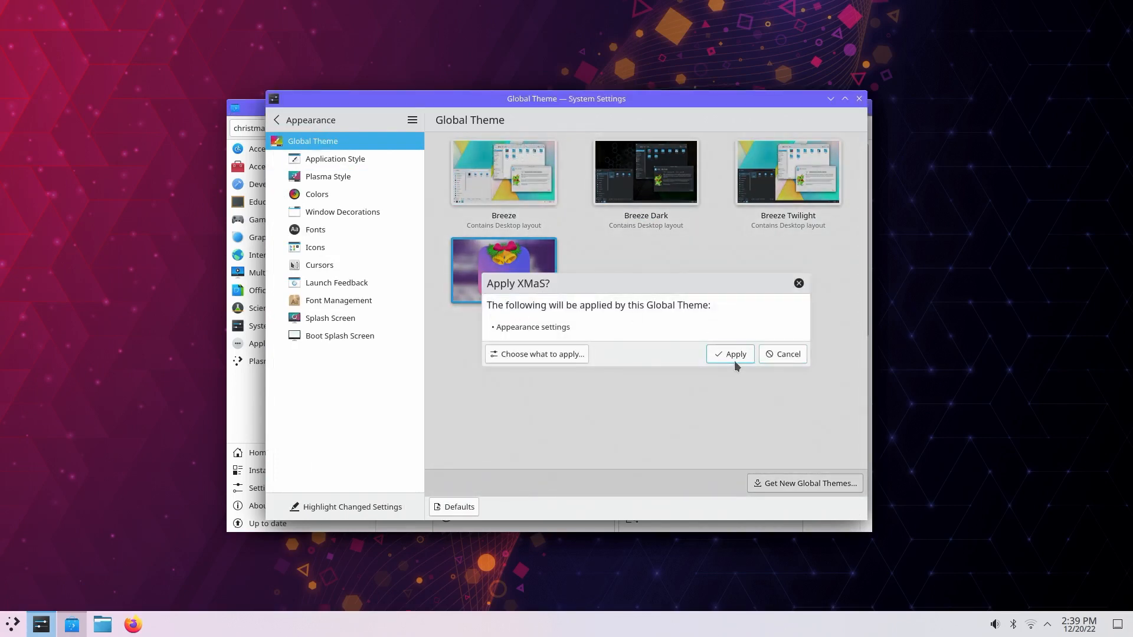
Apply the XMaS global theme, then browse the USB stick in Dolphin.
{"action": "left_click", "coordinate": [730, 354]}
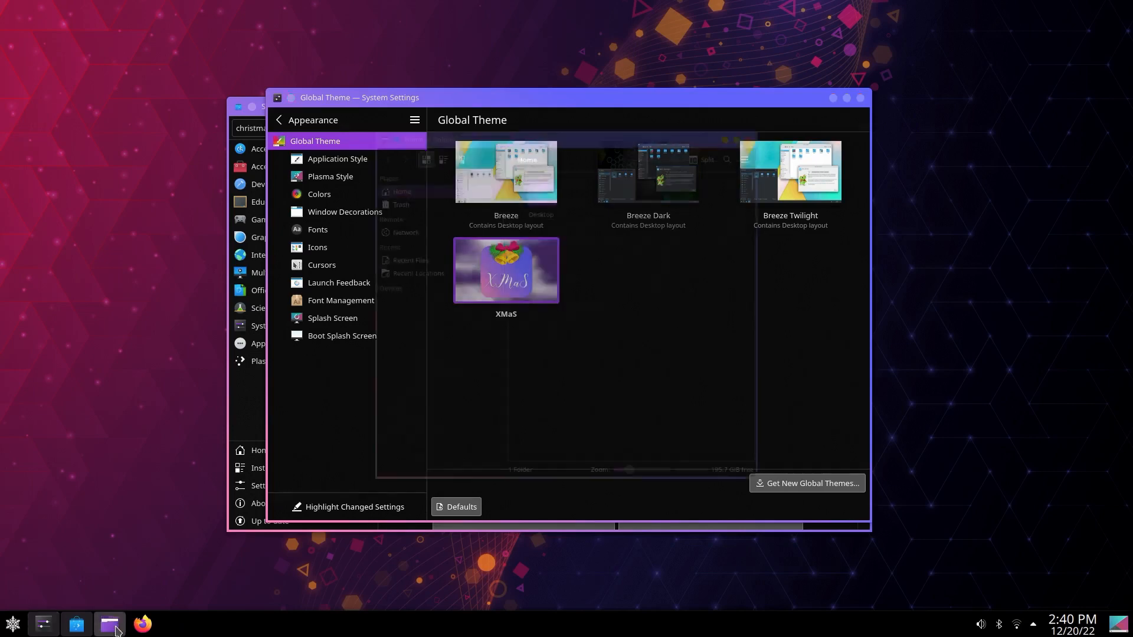
{"action": "left_click", "coordinate": [110, 624]}
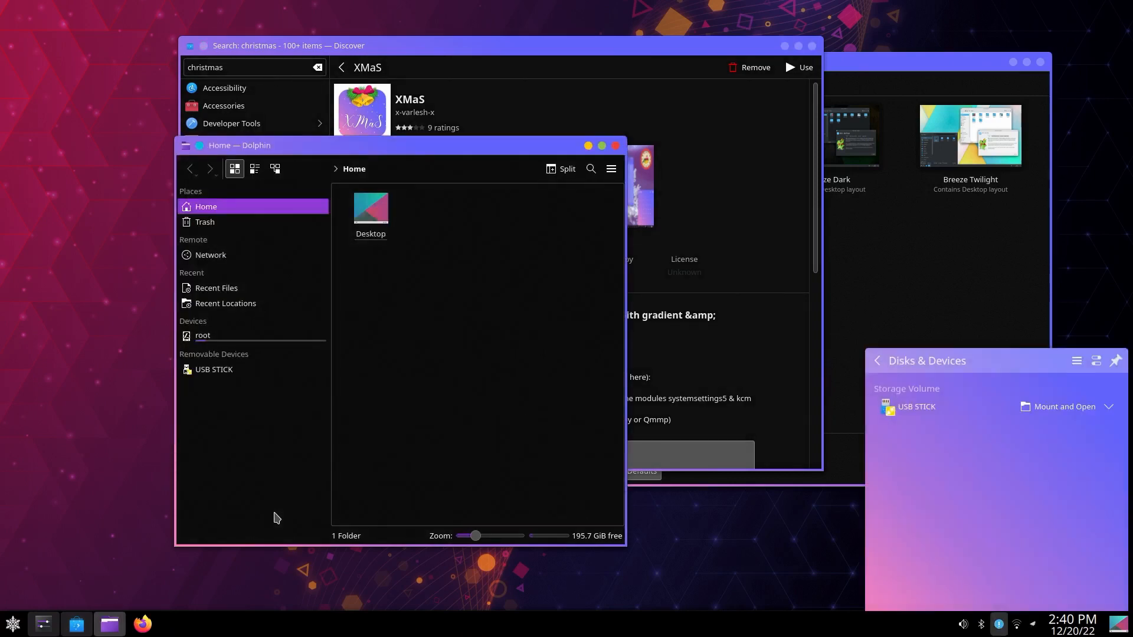
{"action": "left_click", "coordinate": [213, 369]}
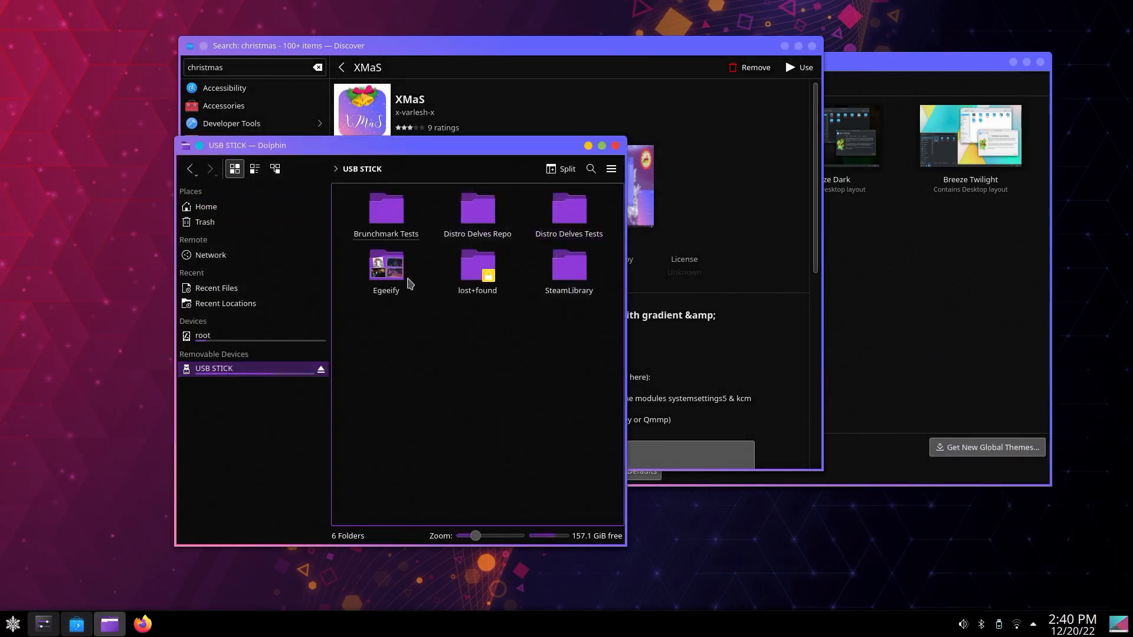
{"action": "left_click", "coordinate": [206, 207]}
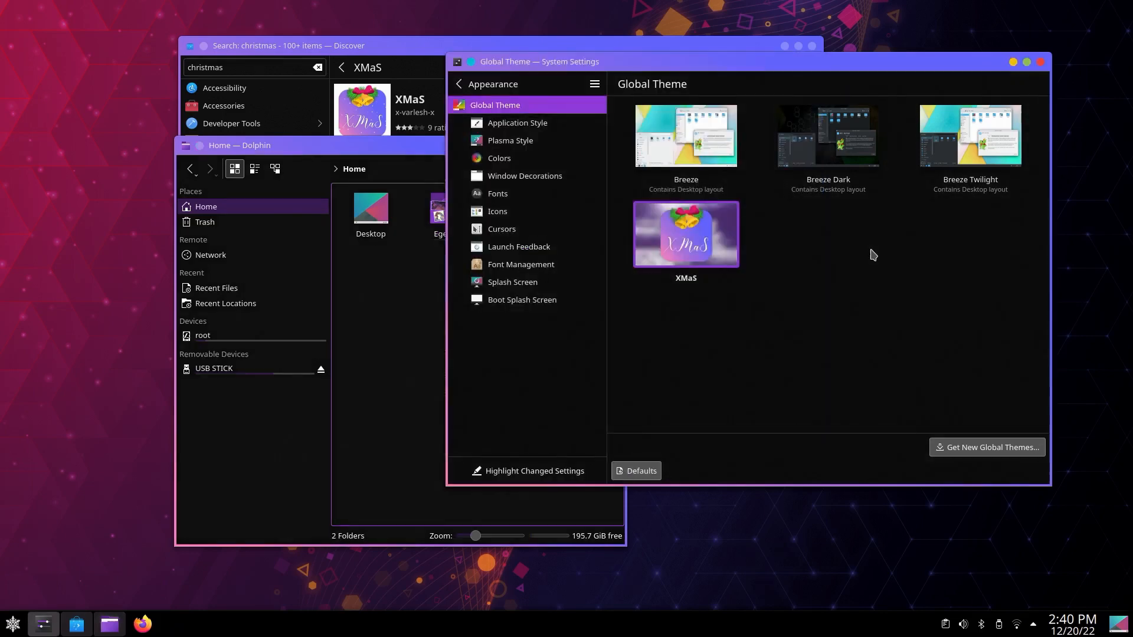
Search System Settings for 'user' and open the Users page.
{"action": "left_click", "coordinate": [457, 84]}
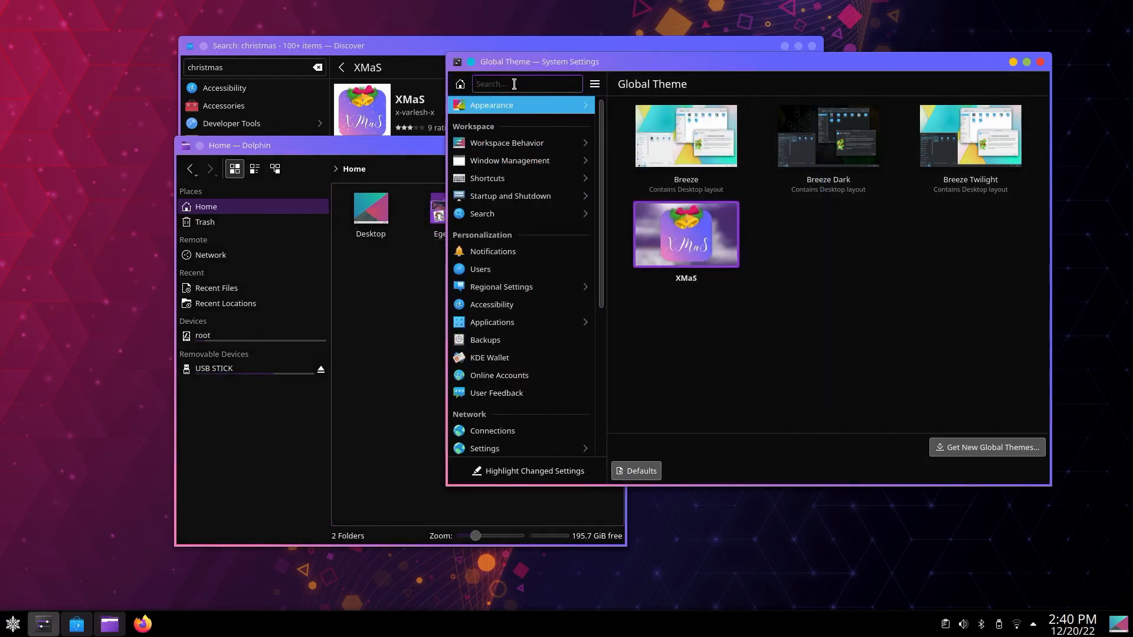
{"action": "type", "text": "user"}
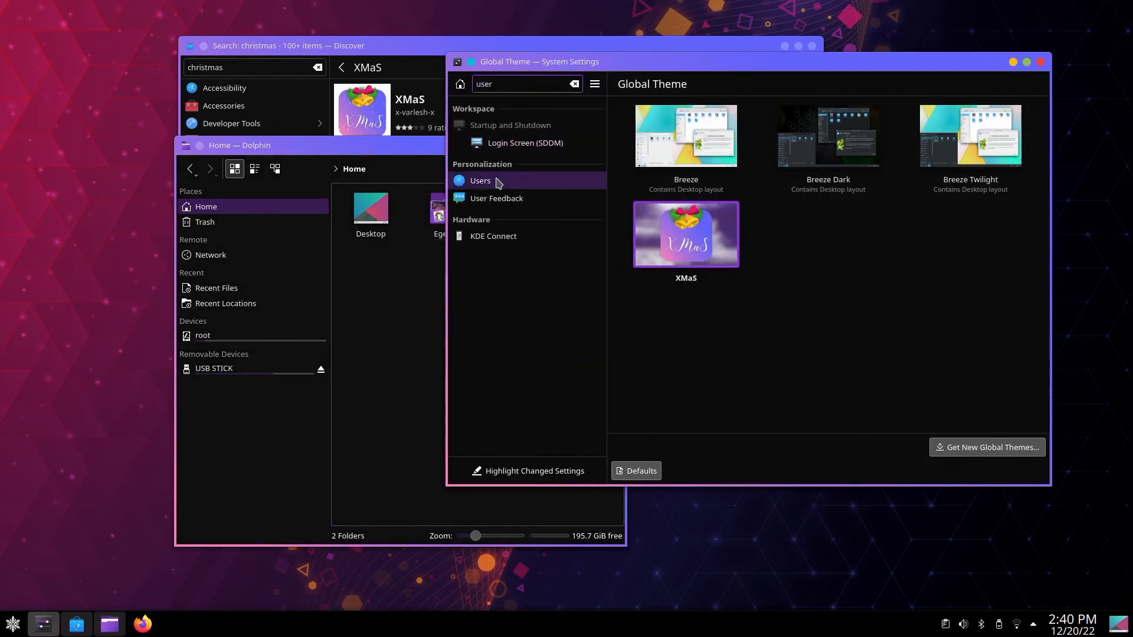
{"action": "left_click", "coordinate": [479, 180]}
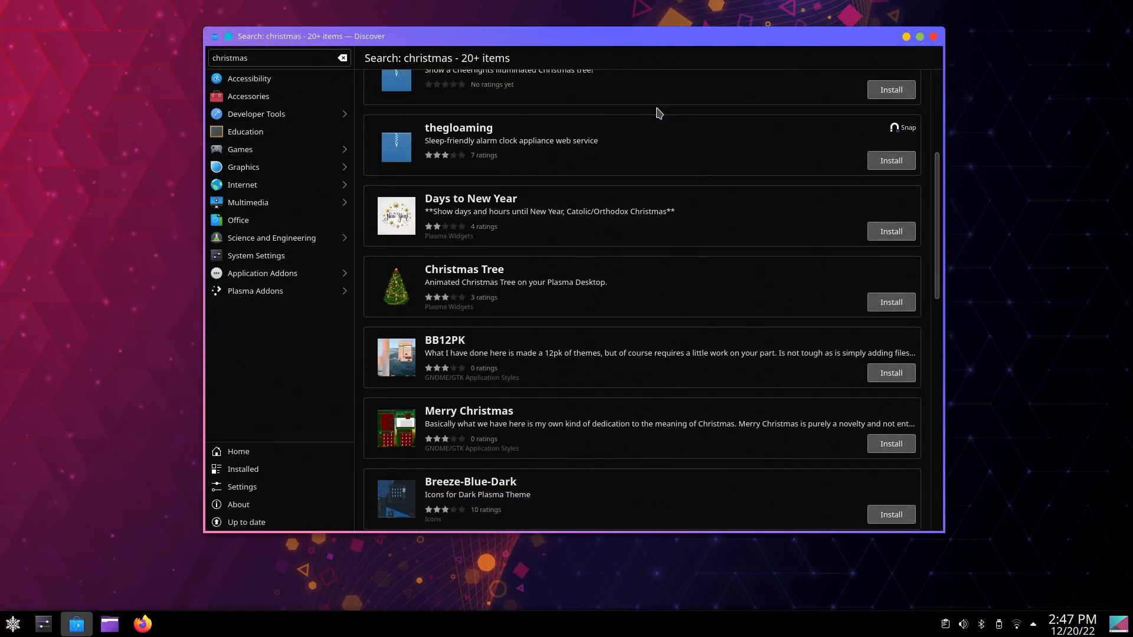
Open the desktop widget list and search for 'christ'.
{"action": "left_click", "coordinate": [463, 282]}
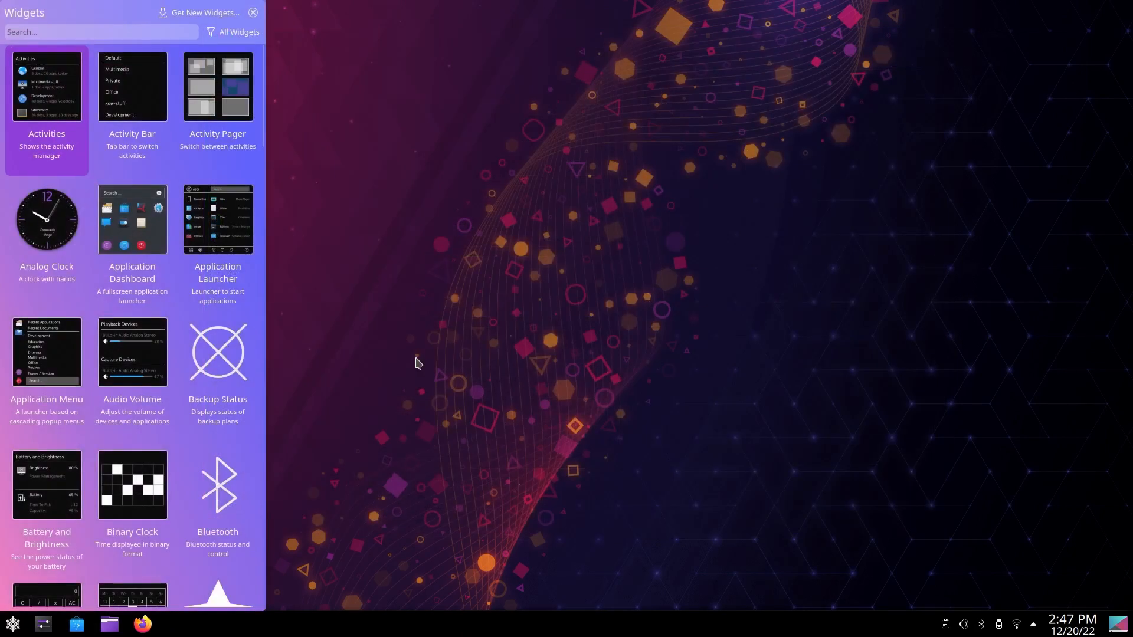
{"action": "type", "text": "christmas"}
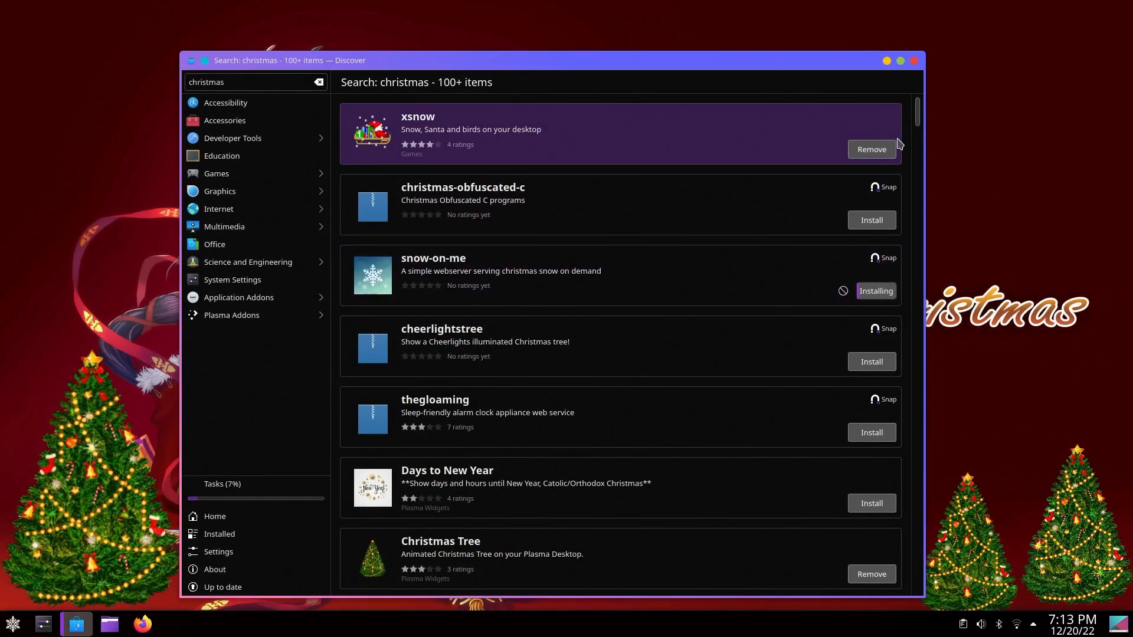
Install the 'Christmas Wallpaper' image from the christmas search results, browsing further entries.
{"action": "scroll", "scroll_direction": "down", "scroll_amount": 3}
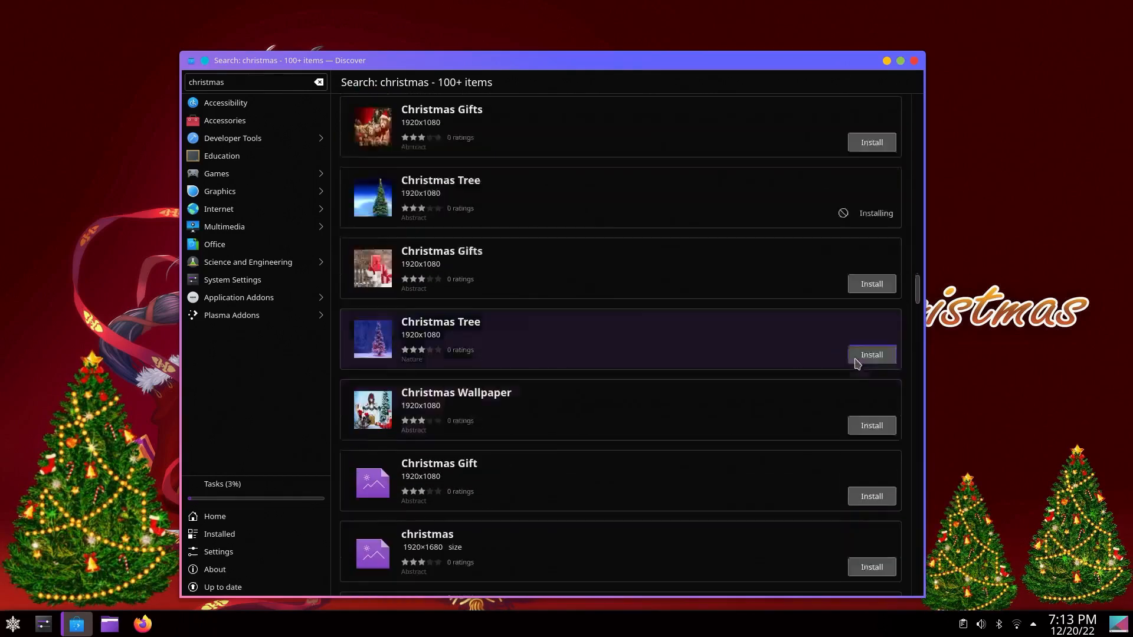
{"action": "scroll", "scroll_direction": "down", "scroll_amount": 3}
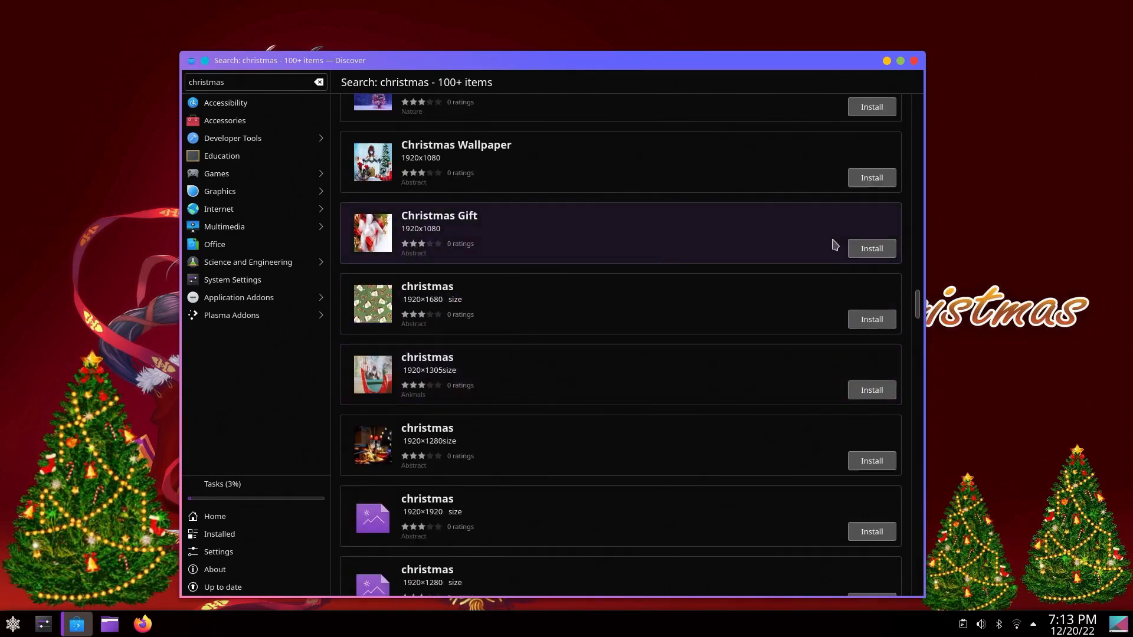
{"action": "left_click", "coordinate": [871, 177]}
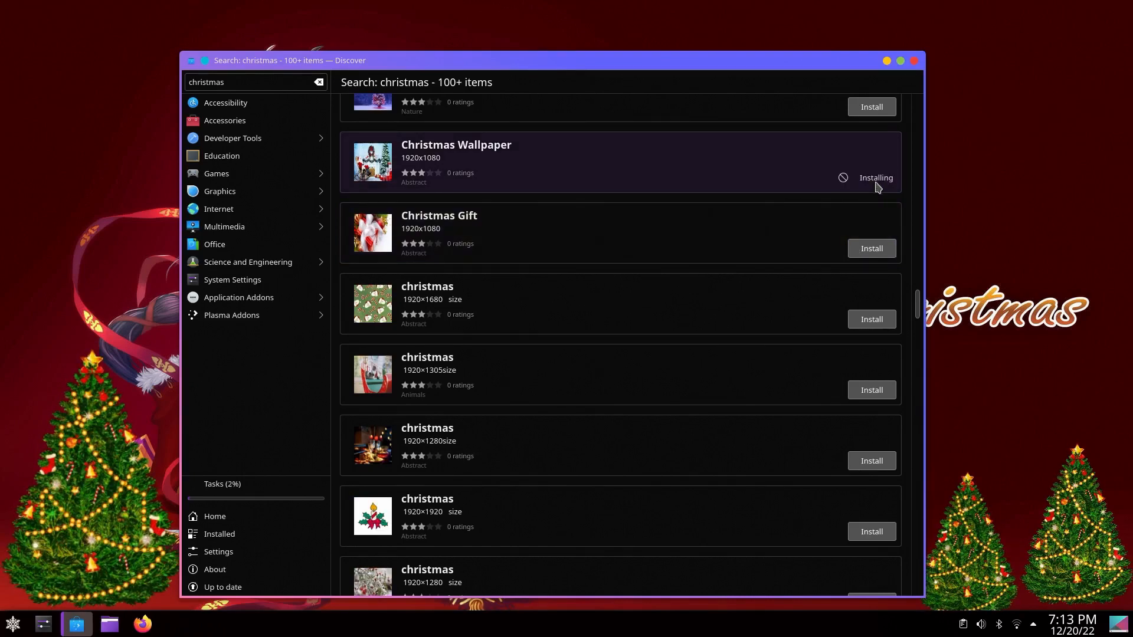
{"action": "scroll", "scroll_direction": "down", "scroll_amount": 3}
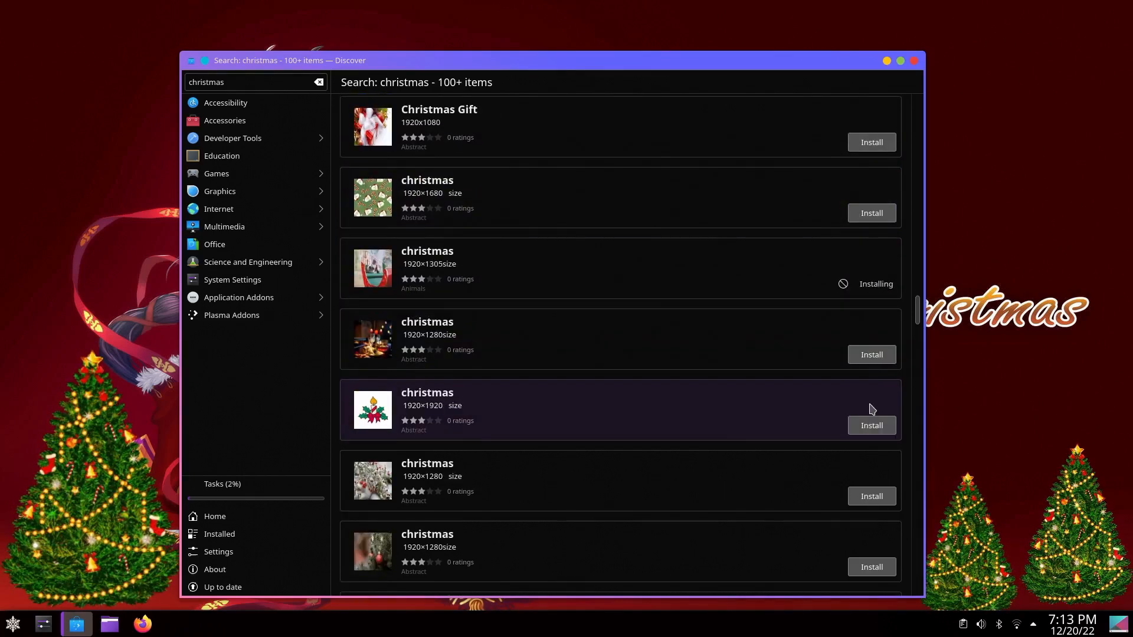
{"action": "scroll", "scroll_direction": "down", "scroll_amount": 3}
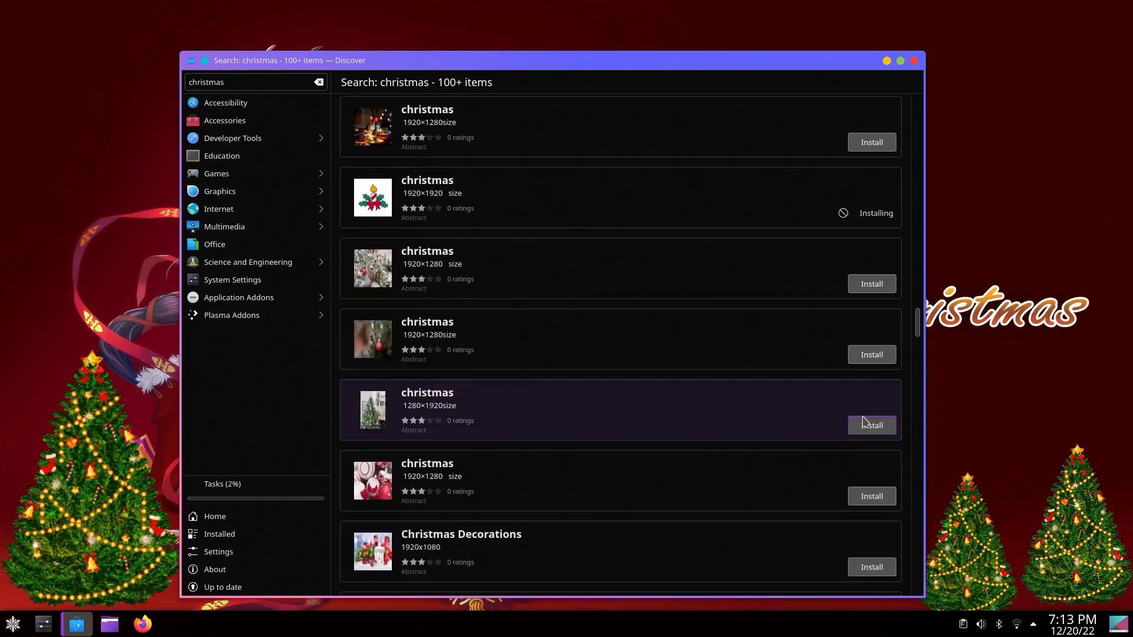
{"action": "scroll", "scroll_direction": "down", "scroll_amount": 3}
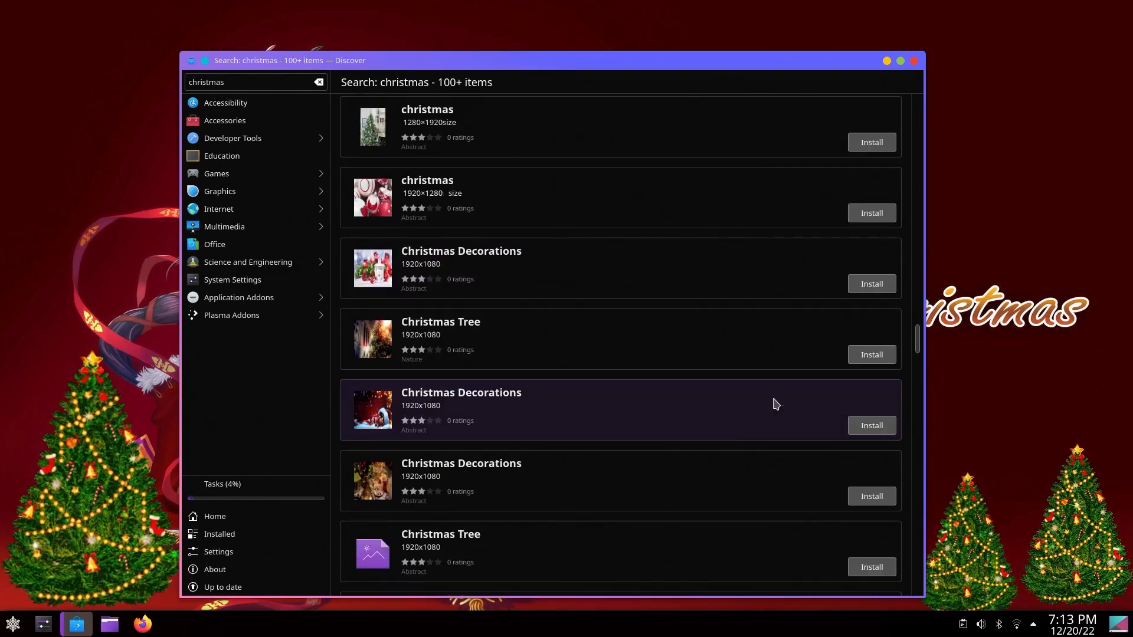
{"action": "scroll", "scroll_direction": "down", "scroll_amount": 3}
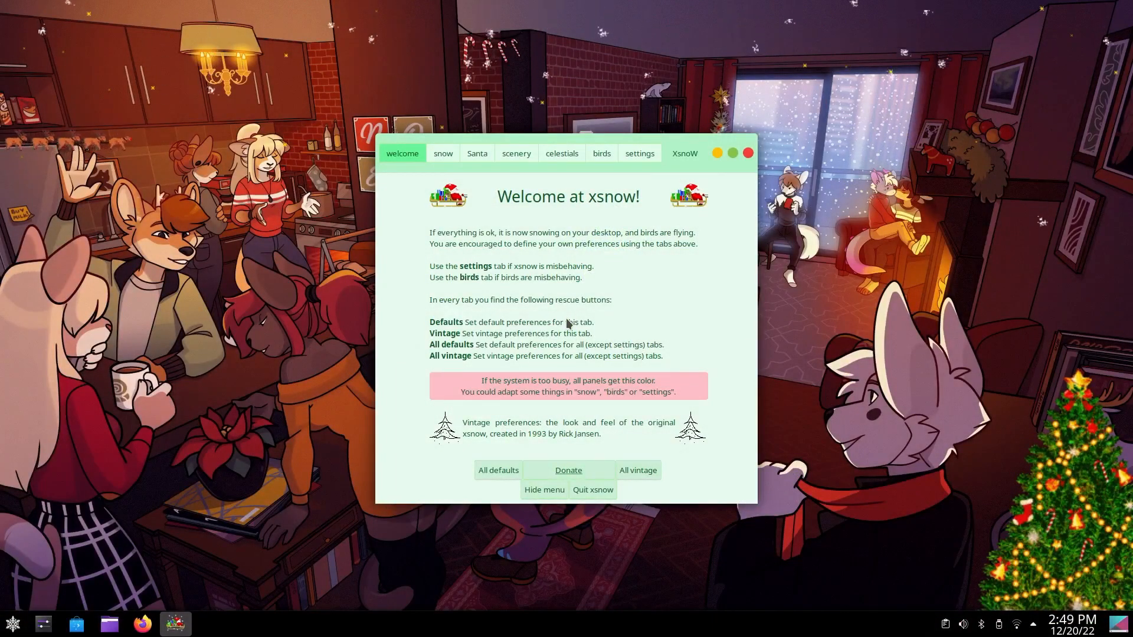
{"action": "mouse_move", "coordinate": [820, 217]}
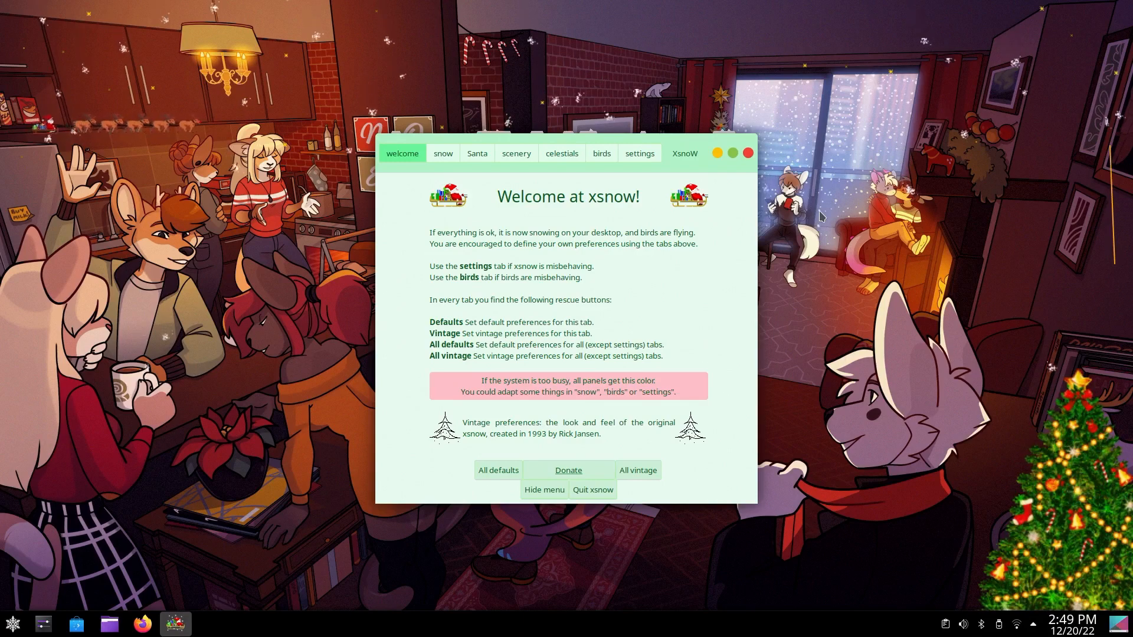